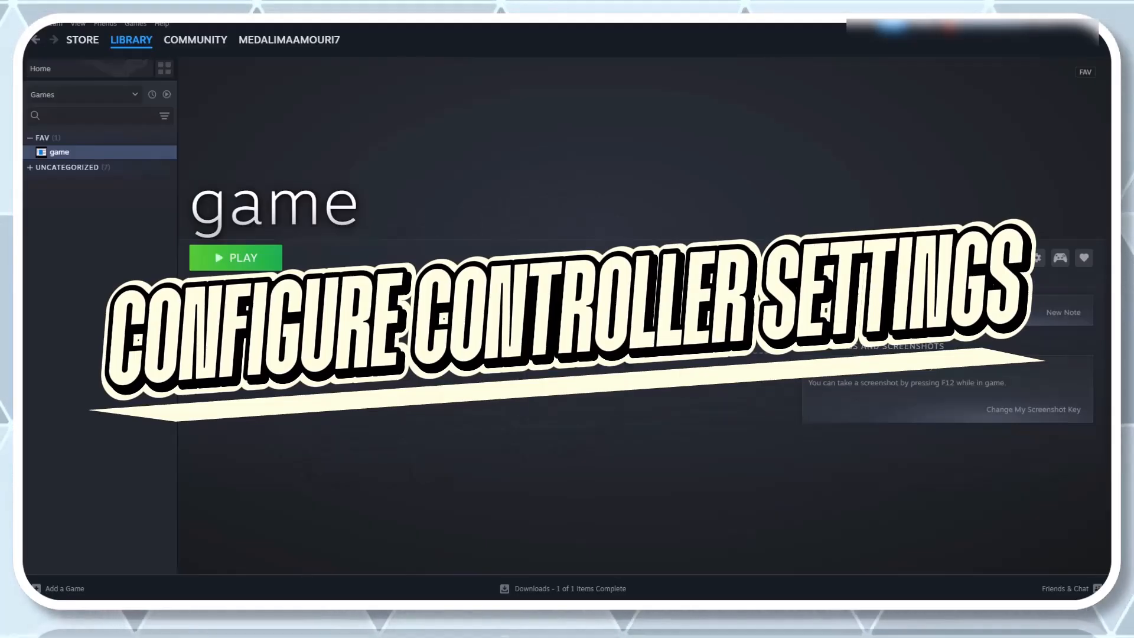
Step: Reach Steam's settings window from the Steam menu
click(195, 40)
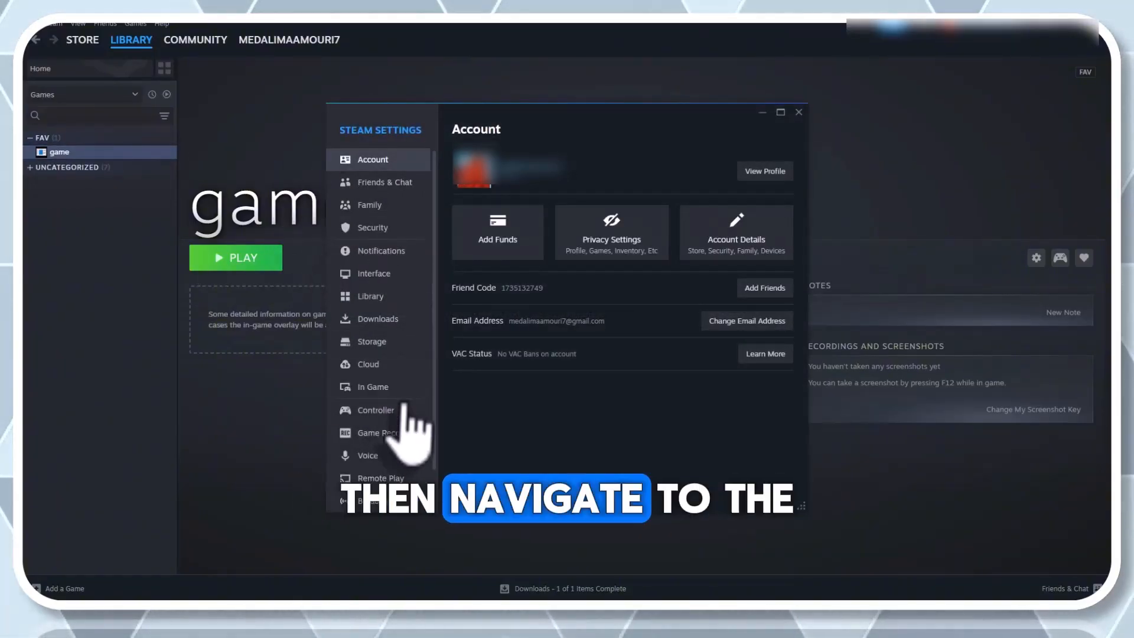
Step: Enable Steam Input for Xbox, Switch Pro and generic controllers in Controller settings, then close Settings
click(375, 410)
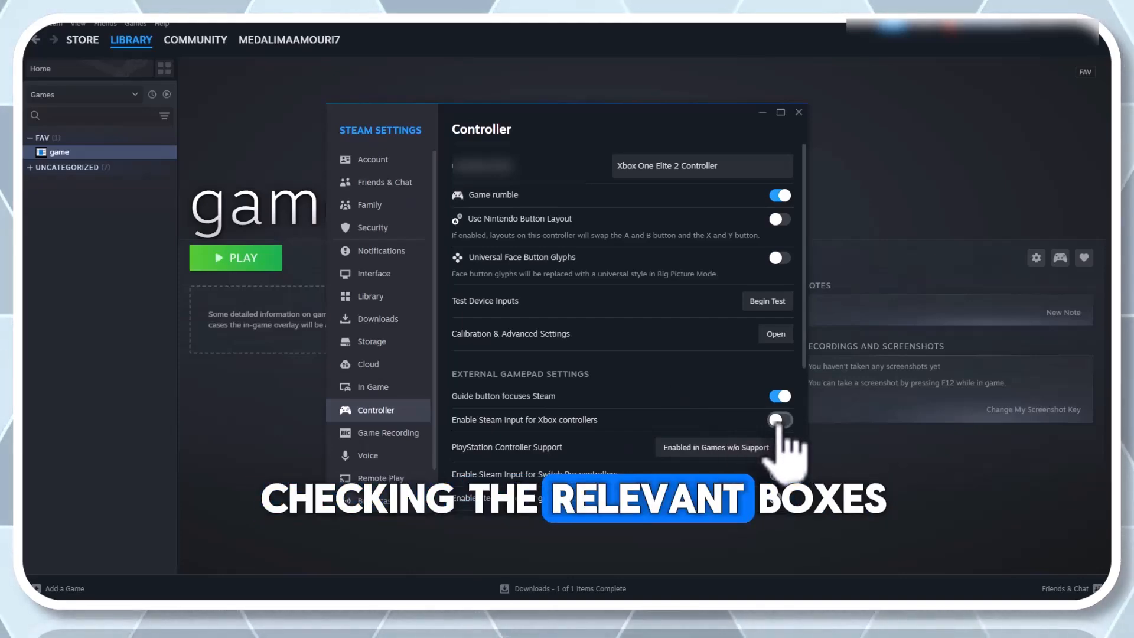
click(779, 419)
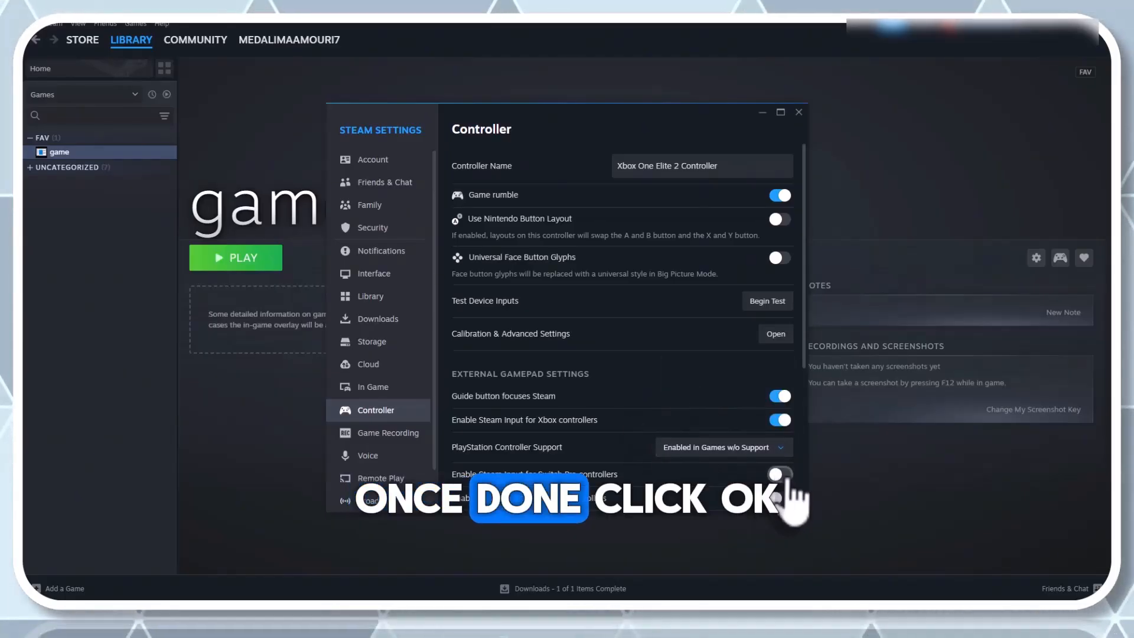
scroll(down, 3)
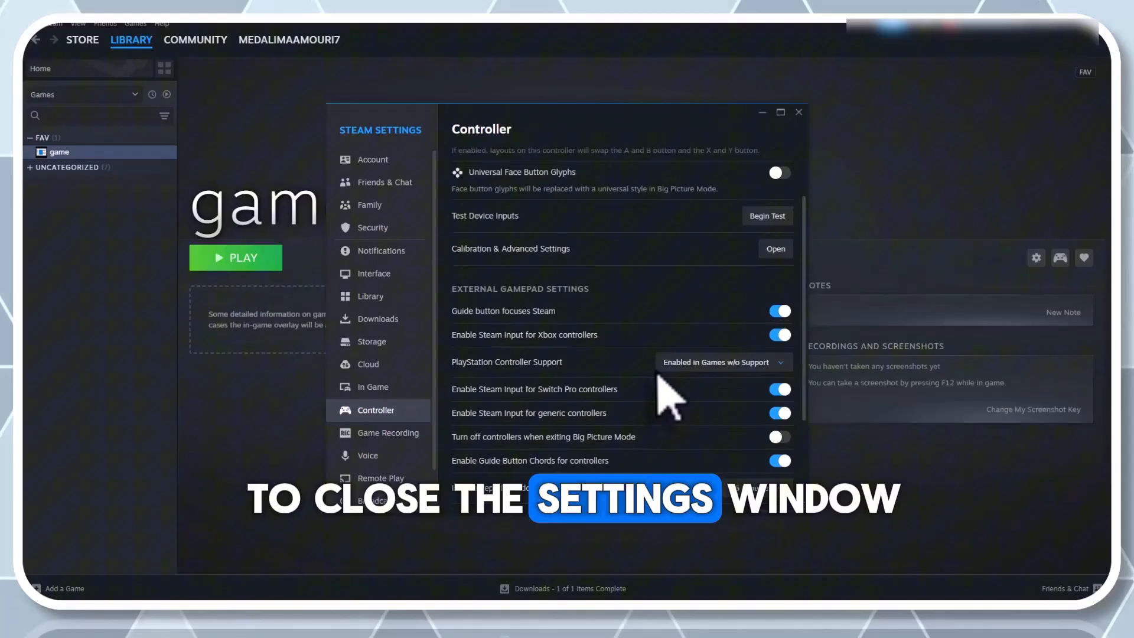
click(798, 113)
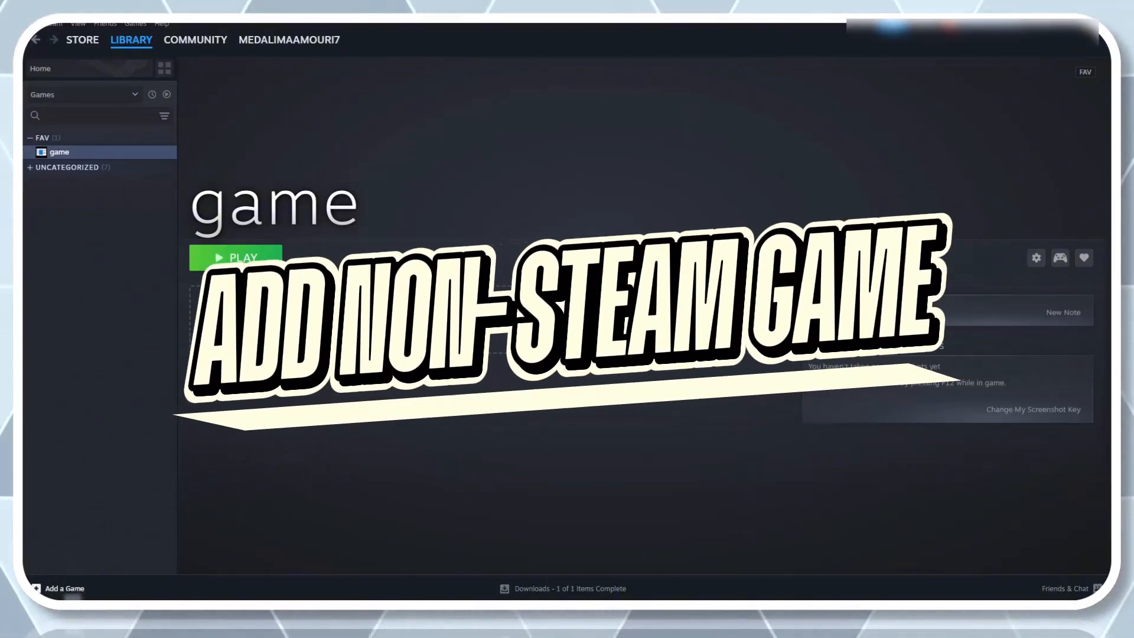
Step: Bring up the Add a Non-Steam Game program list, dismiss it and return to Library Home
click(65, 588)
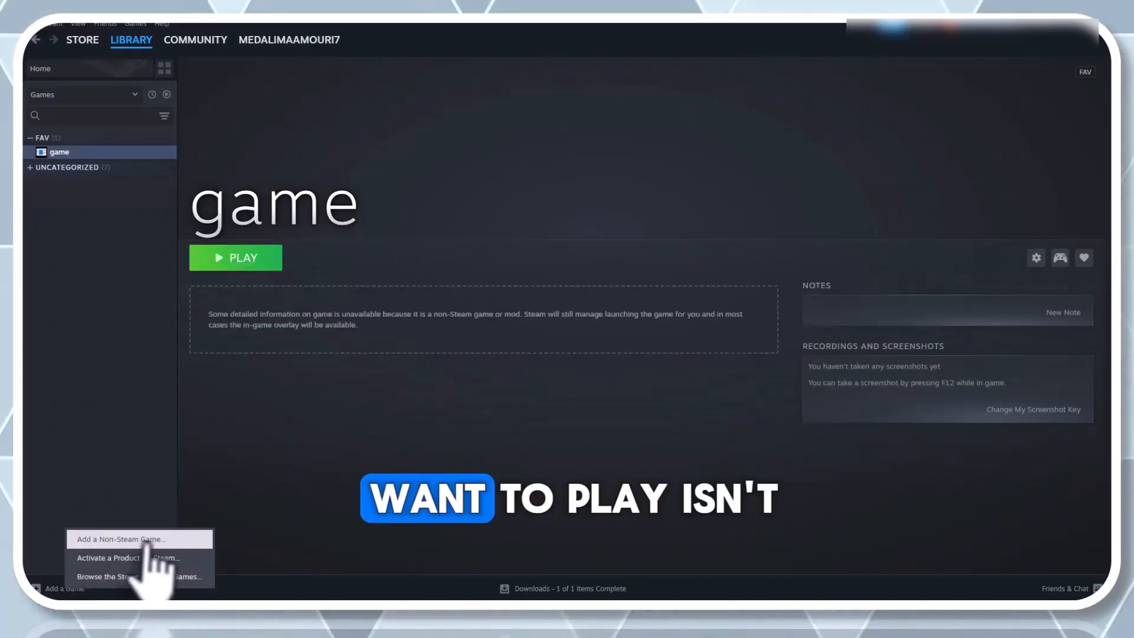
click(120, 539)
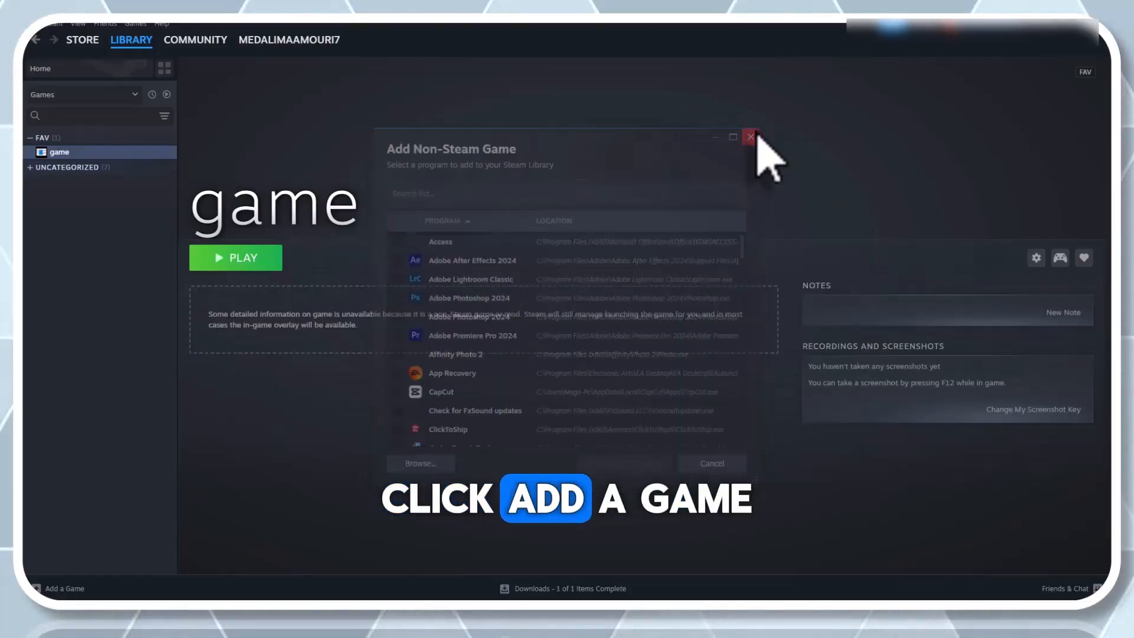
click(750, 137)
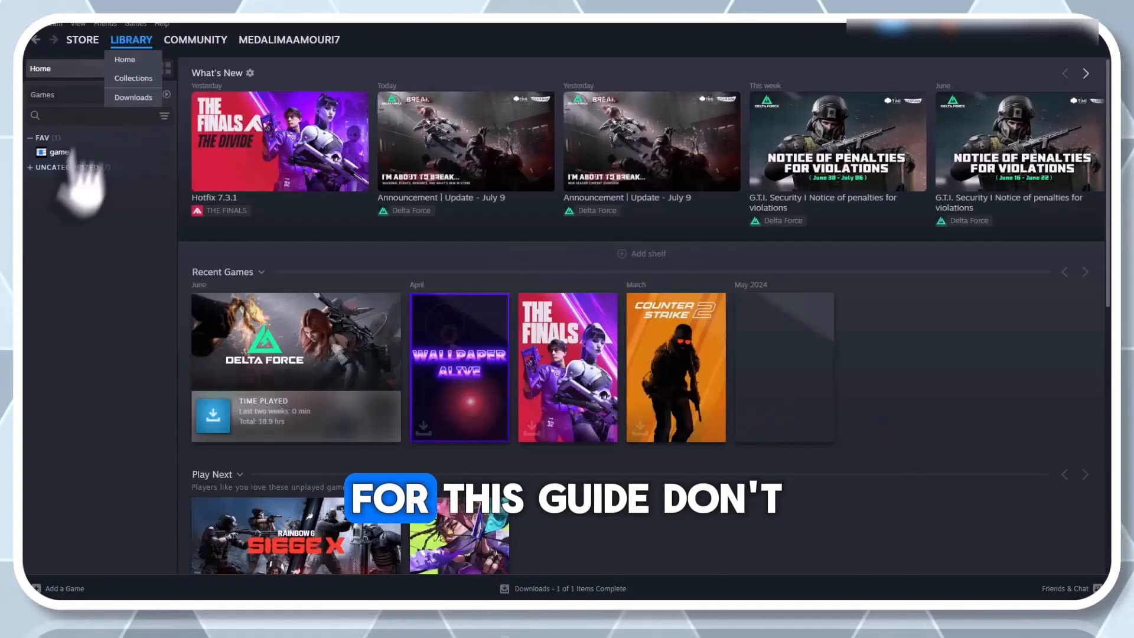
Step: Select 'game' under FAV in the library sidebar and bring up its options
click(57, 152)
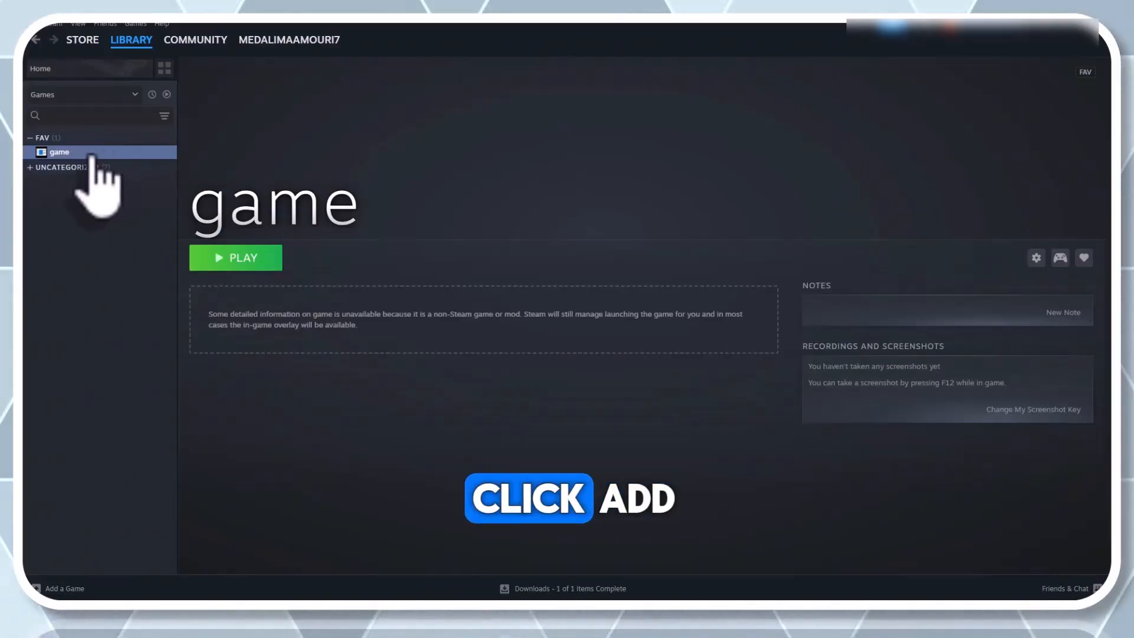
right_click(59, 153)
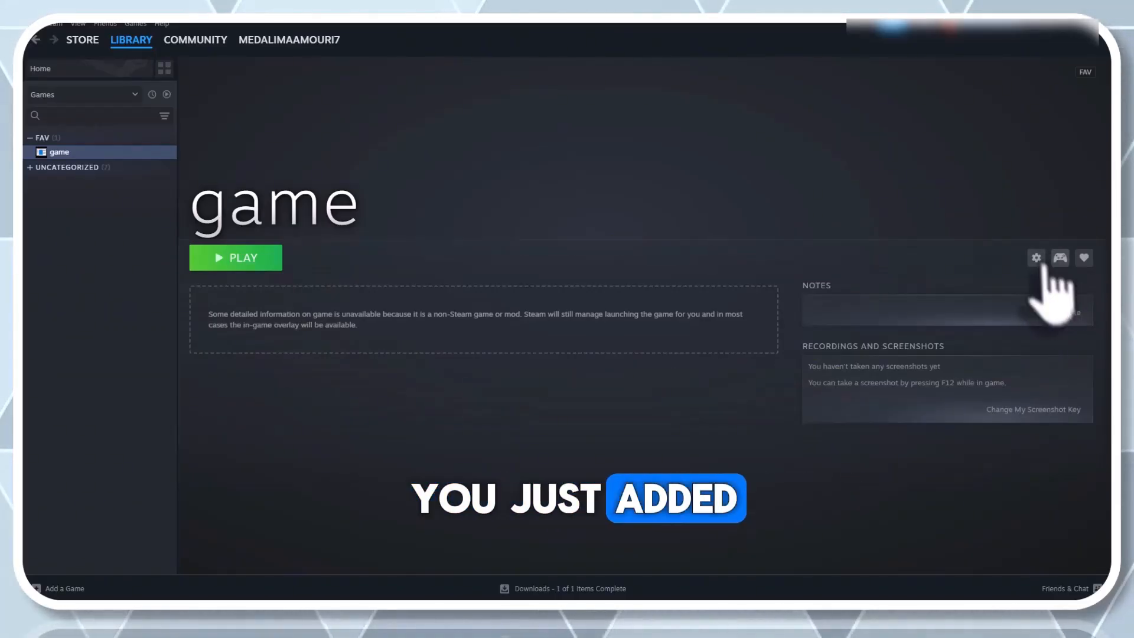
mouse_move(1035, 296)
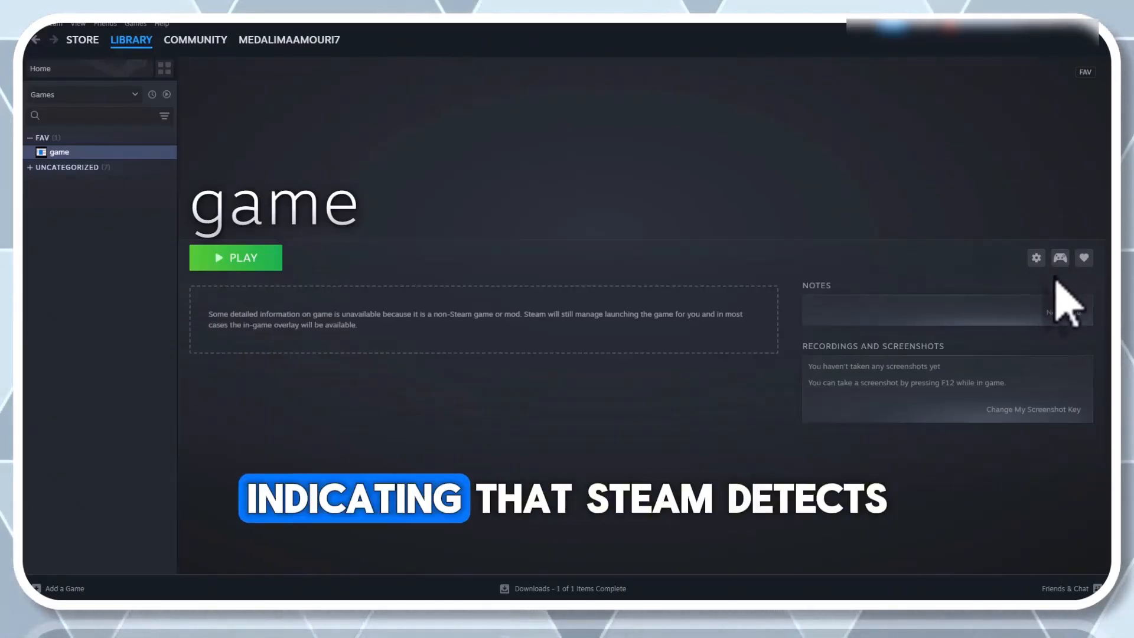
Step: Apply the Gamepad template as the controller layout for 'game'
click(1059, 258)
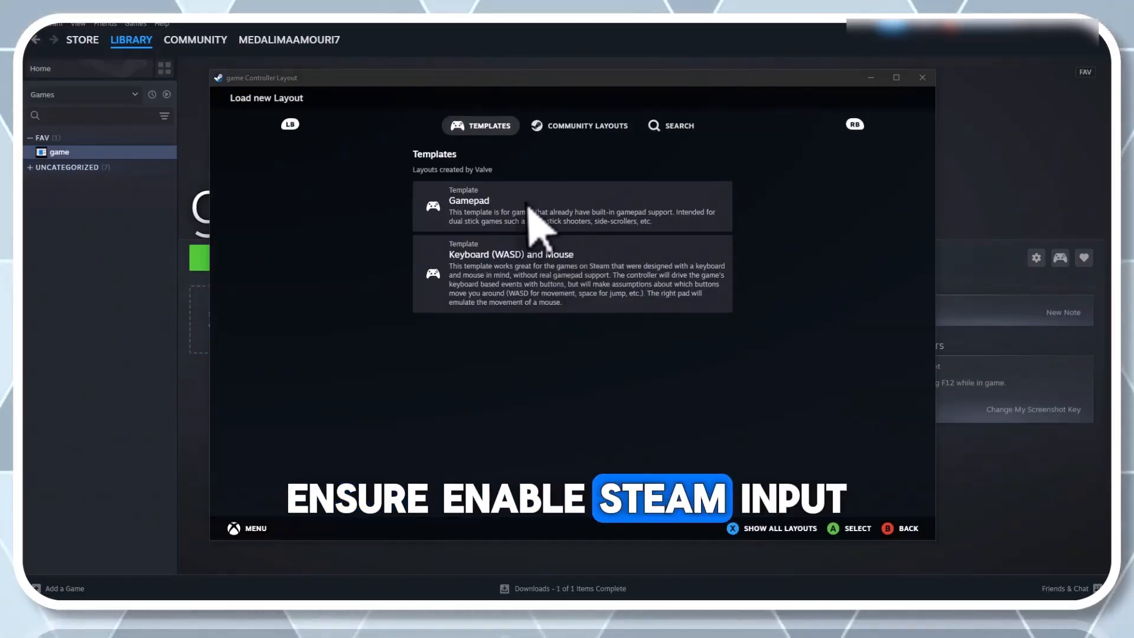
click(572, 206)
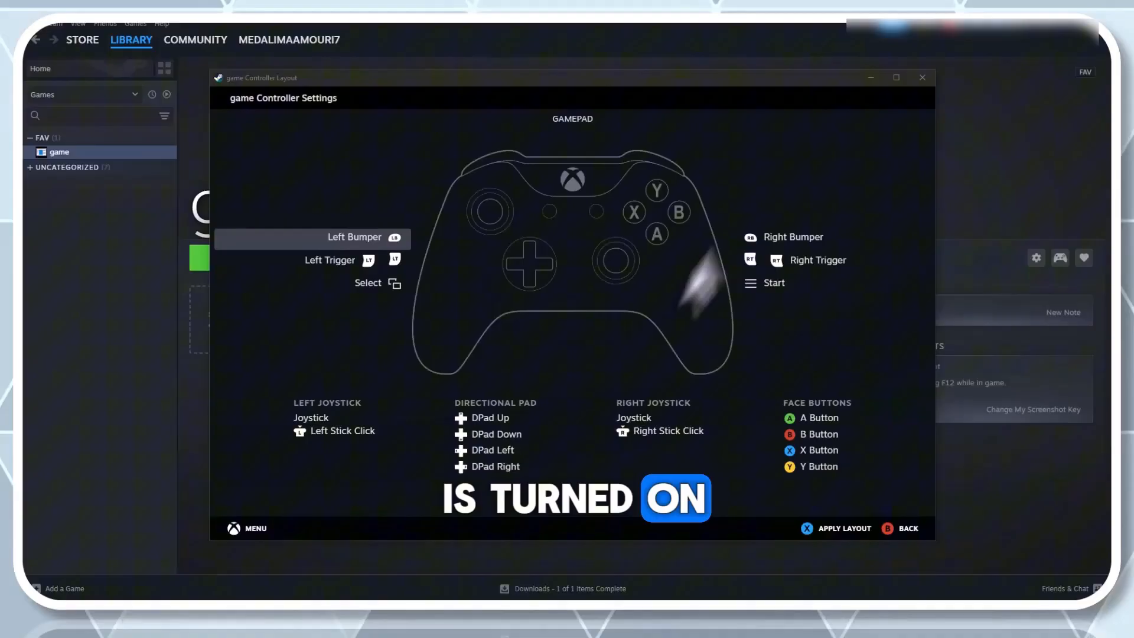